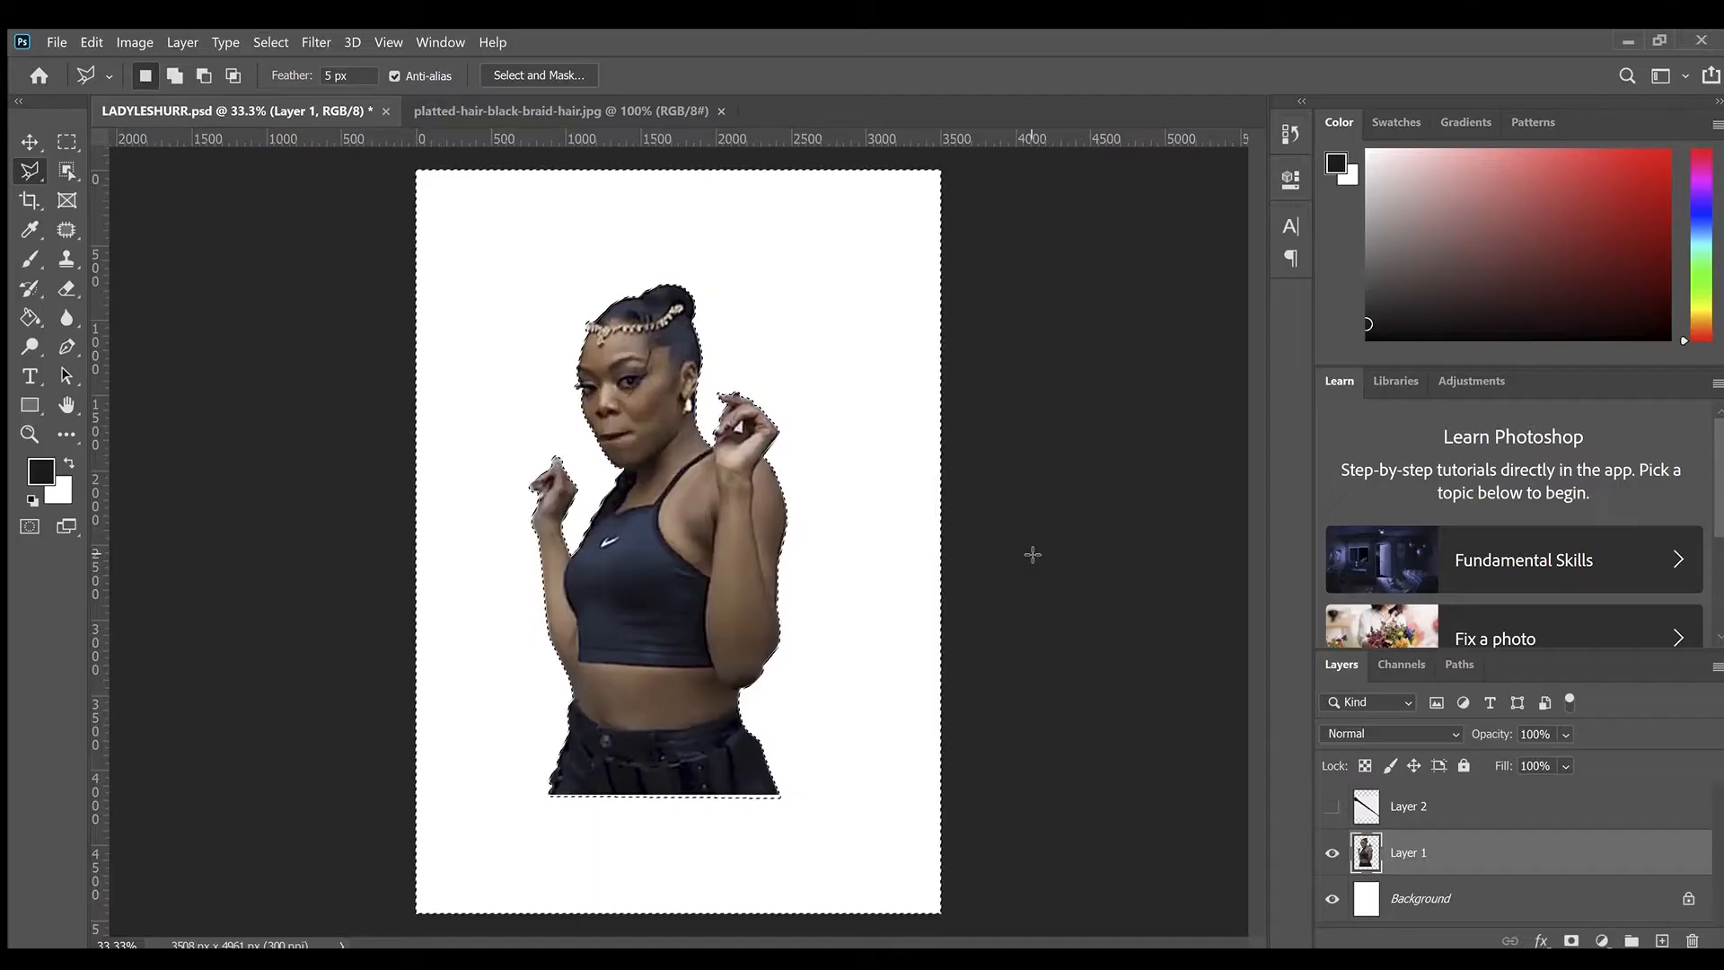
Drop the selection and nudge the cut-out woman's layer slightly lower on the white canvas
{"action": "left_click", "coordinate": [31, 142]}
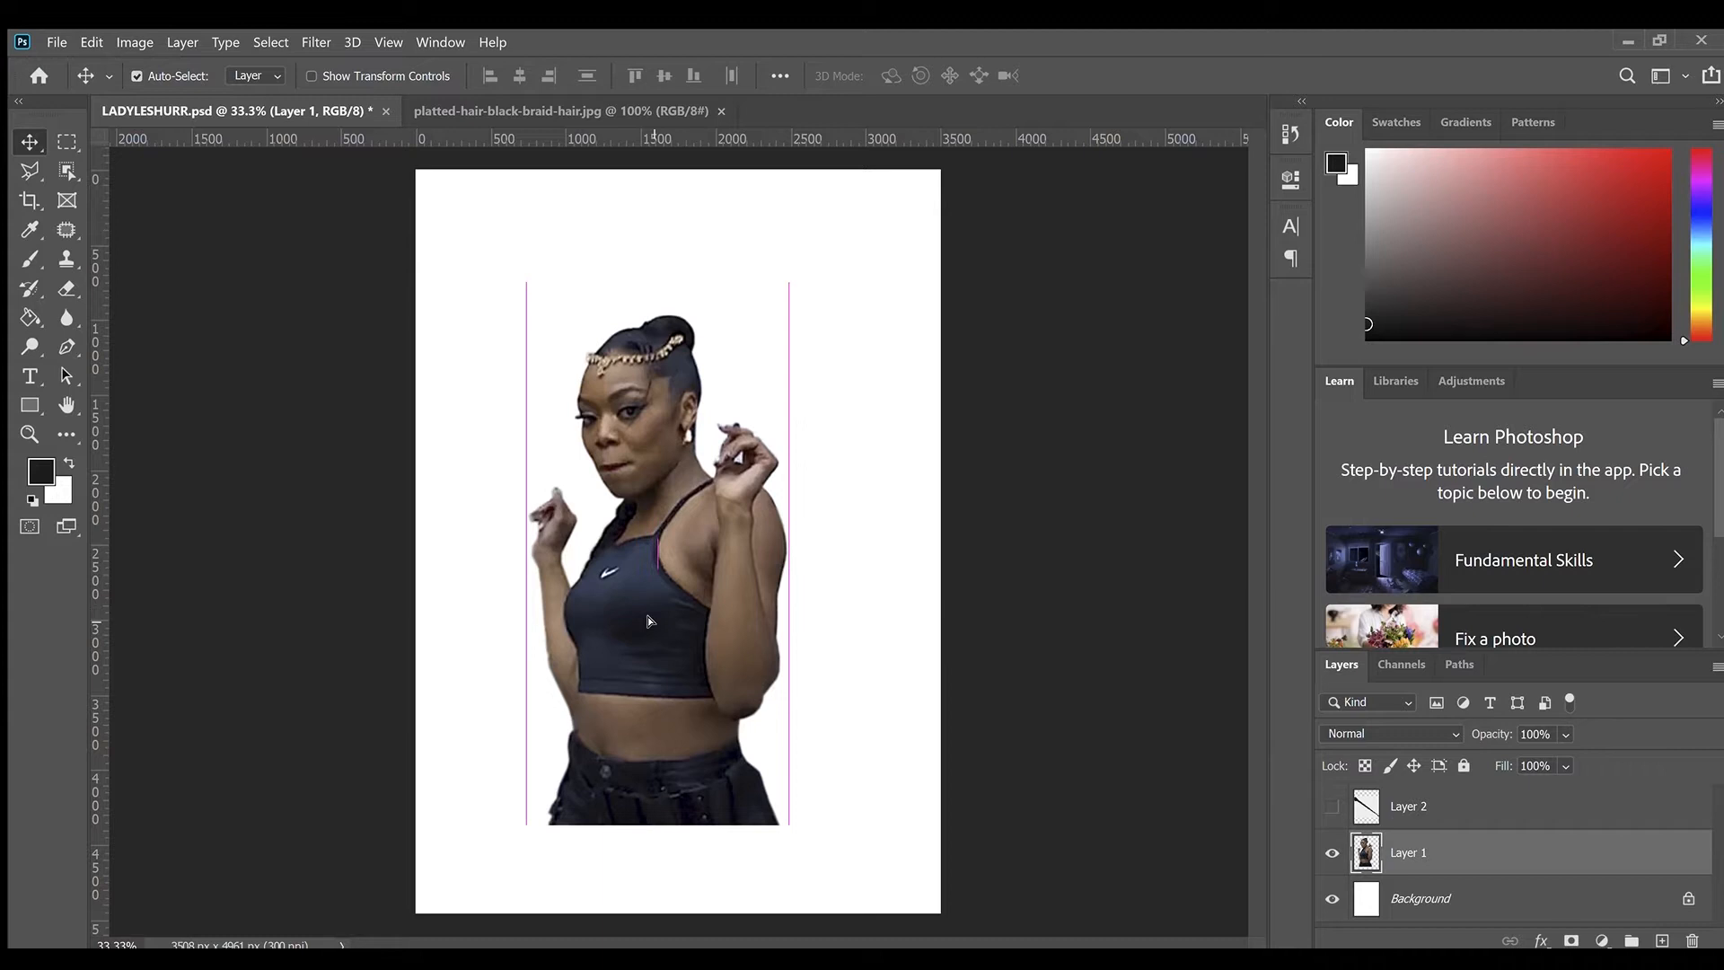
{"action": "left_click", "coordinate": [31, 404]}
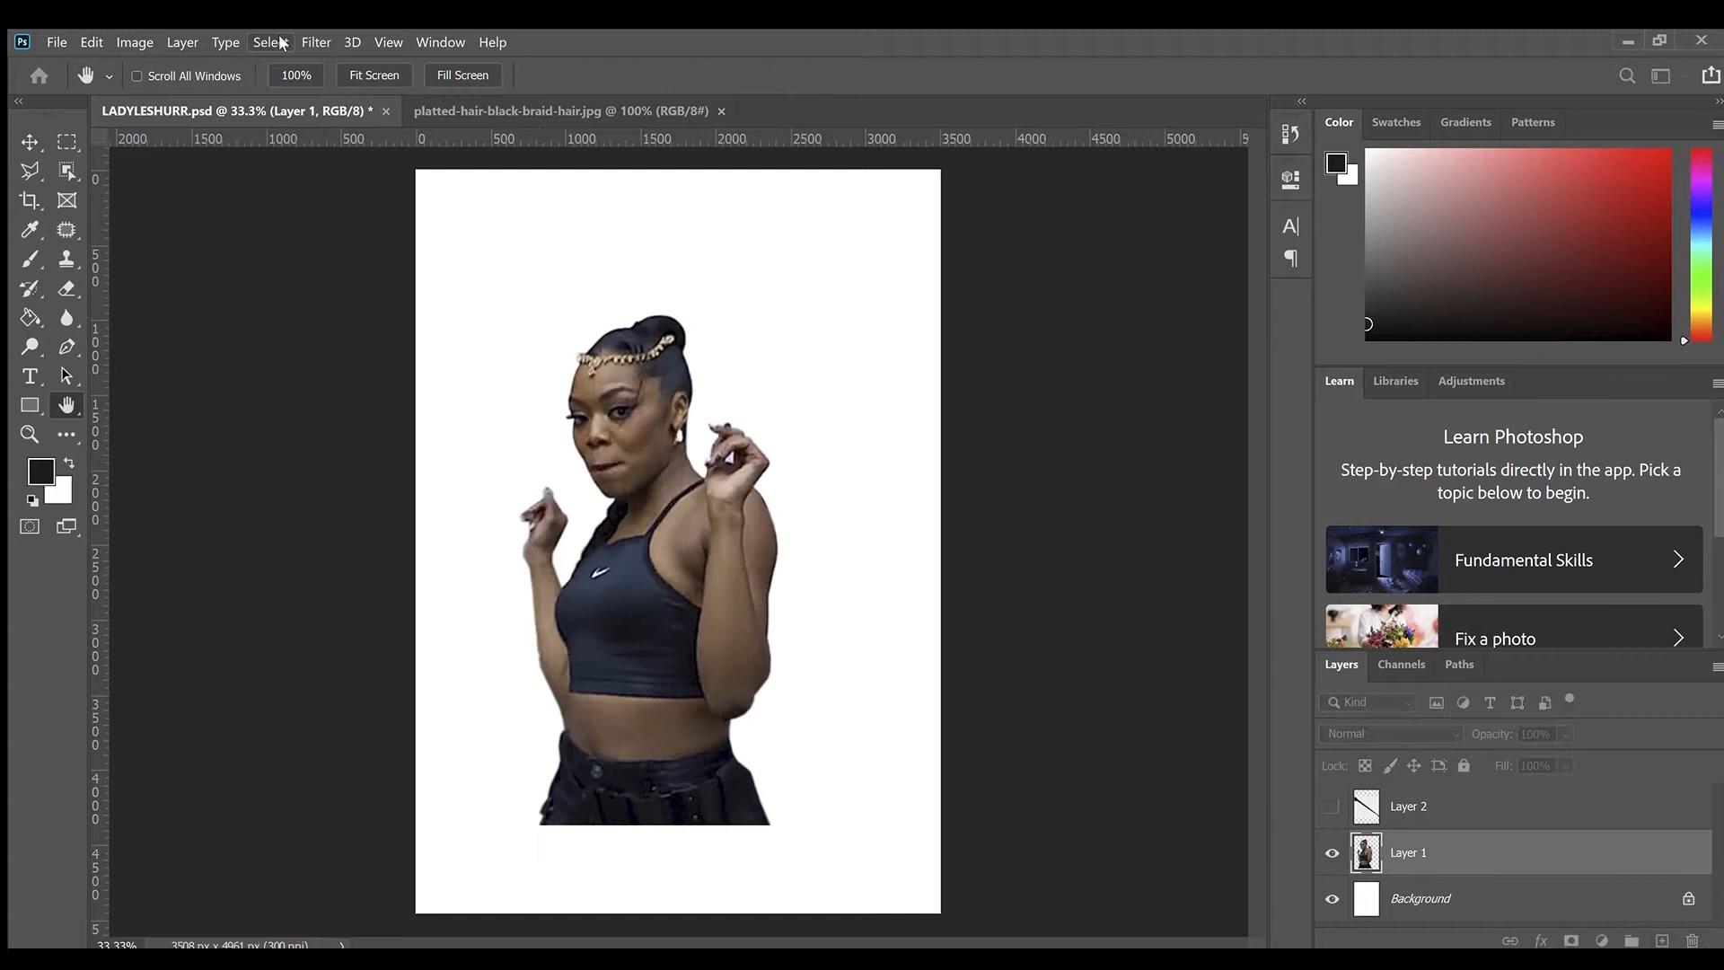
Apply Levels, Curves and Hue/Saturation to Layer 1 for deeper, higher-contrast, more saturated tones
{"action": "left_click", "coordinate": [30, 230]}
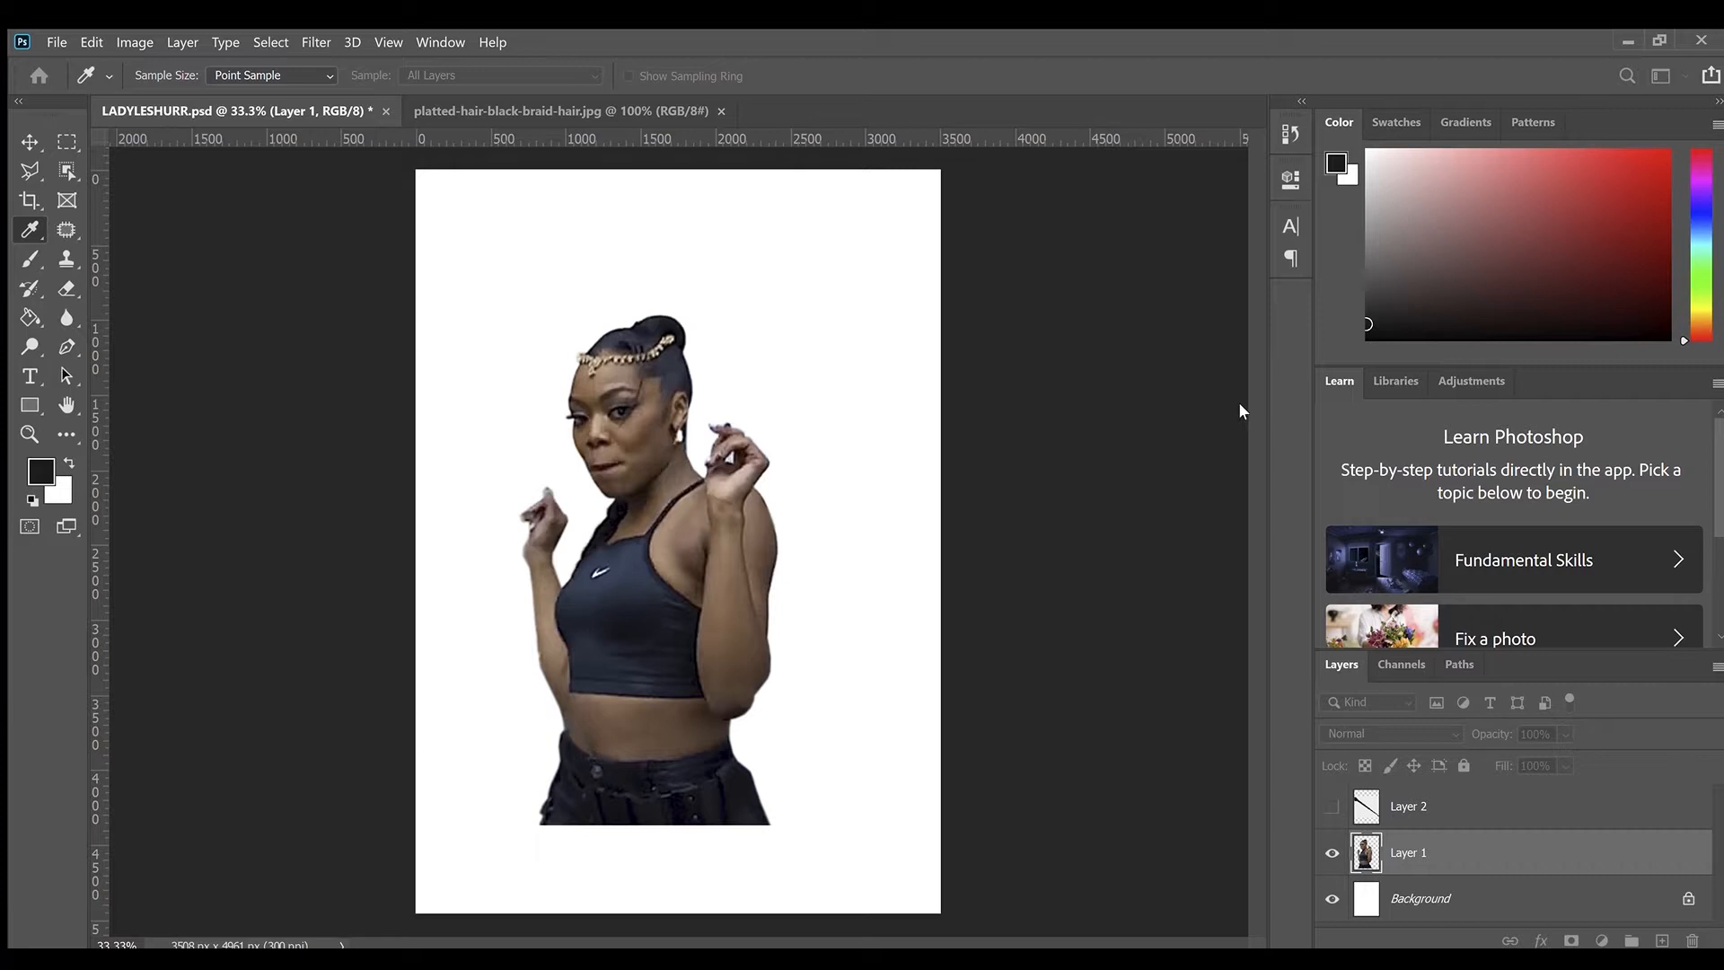
{"action": "left_click", "coordinate": [31, 141]}
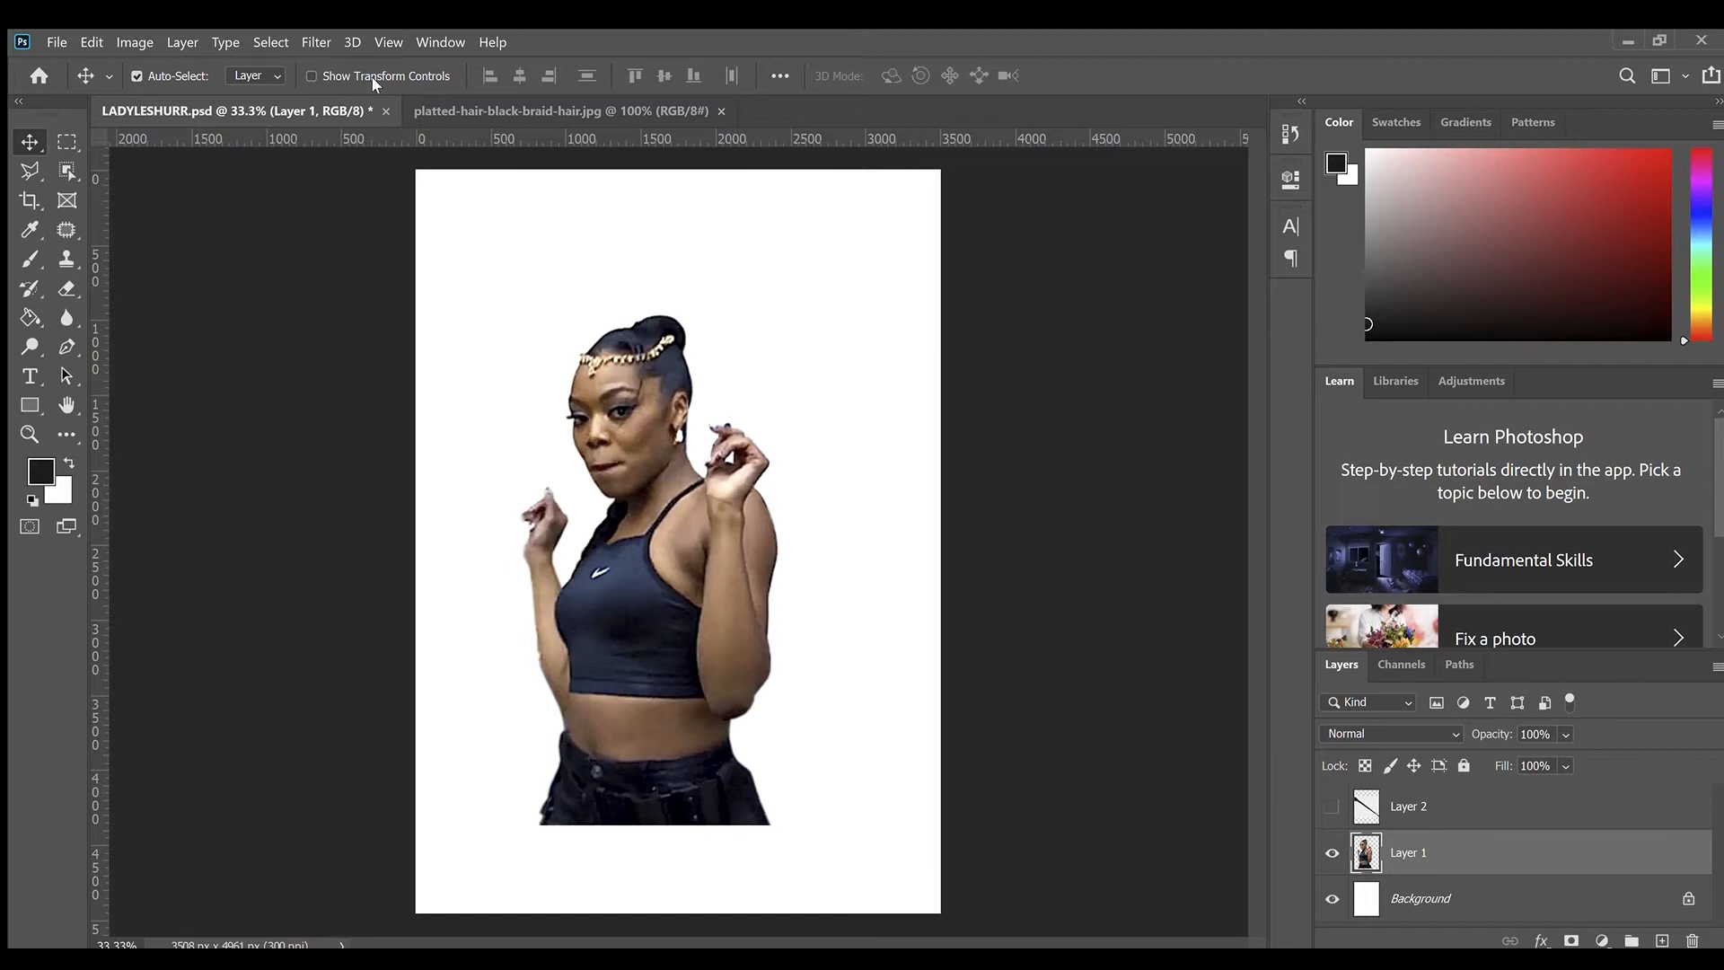
{"action": "left_click", "coordinate": [30, 230]}
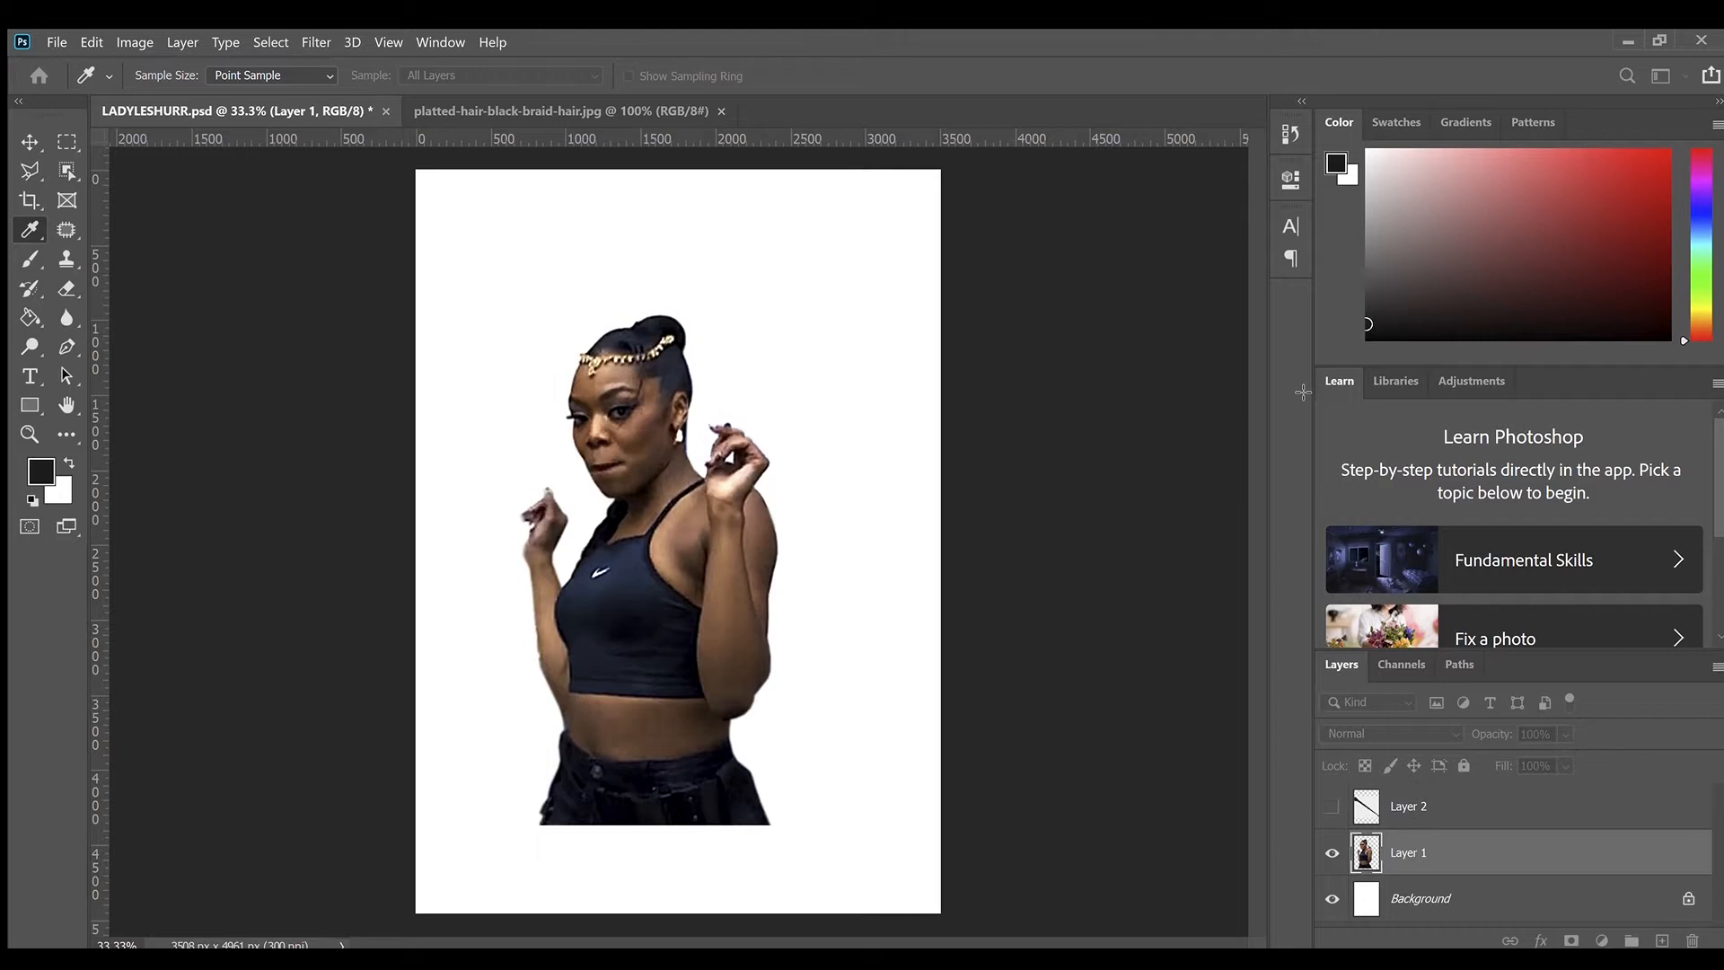
{"action": "left_click", "coordinate": [30, 142]}
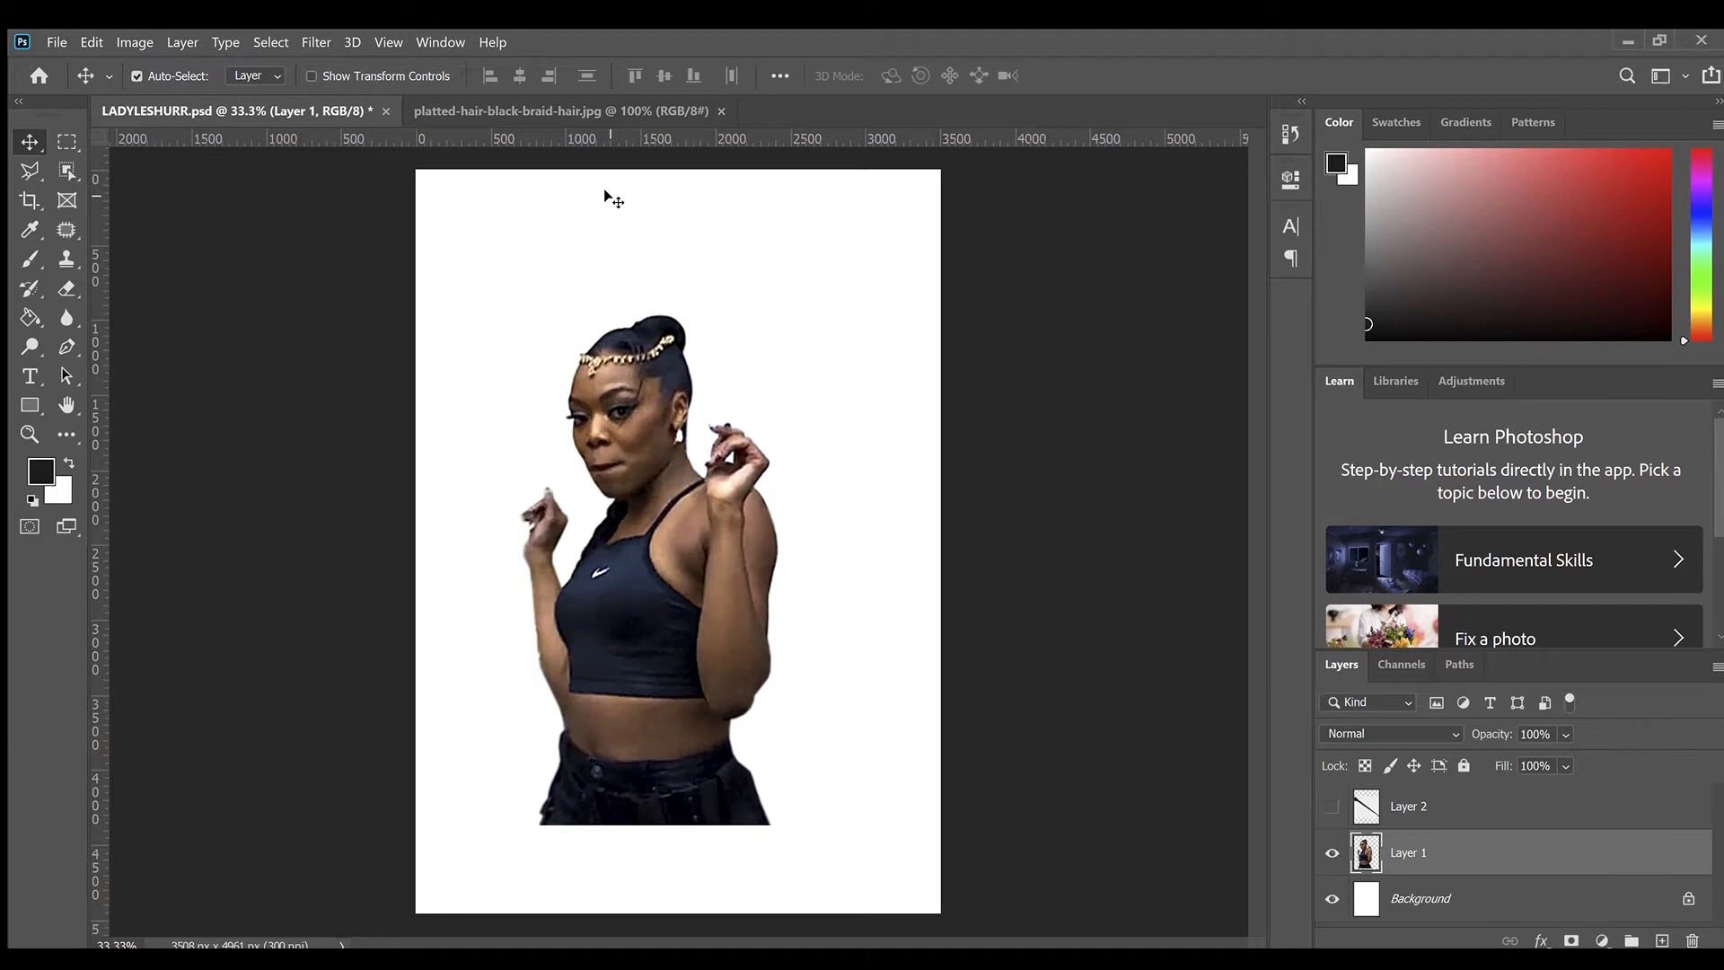
{"action": "left_click", "coordinate": [30, 230]}
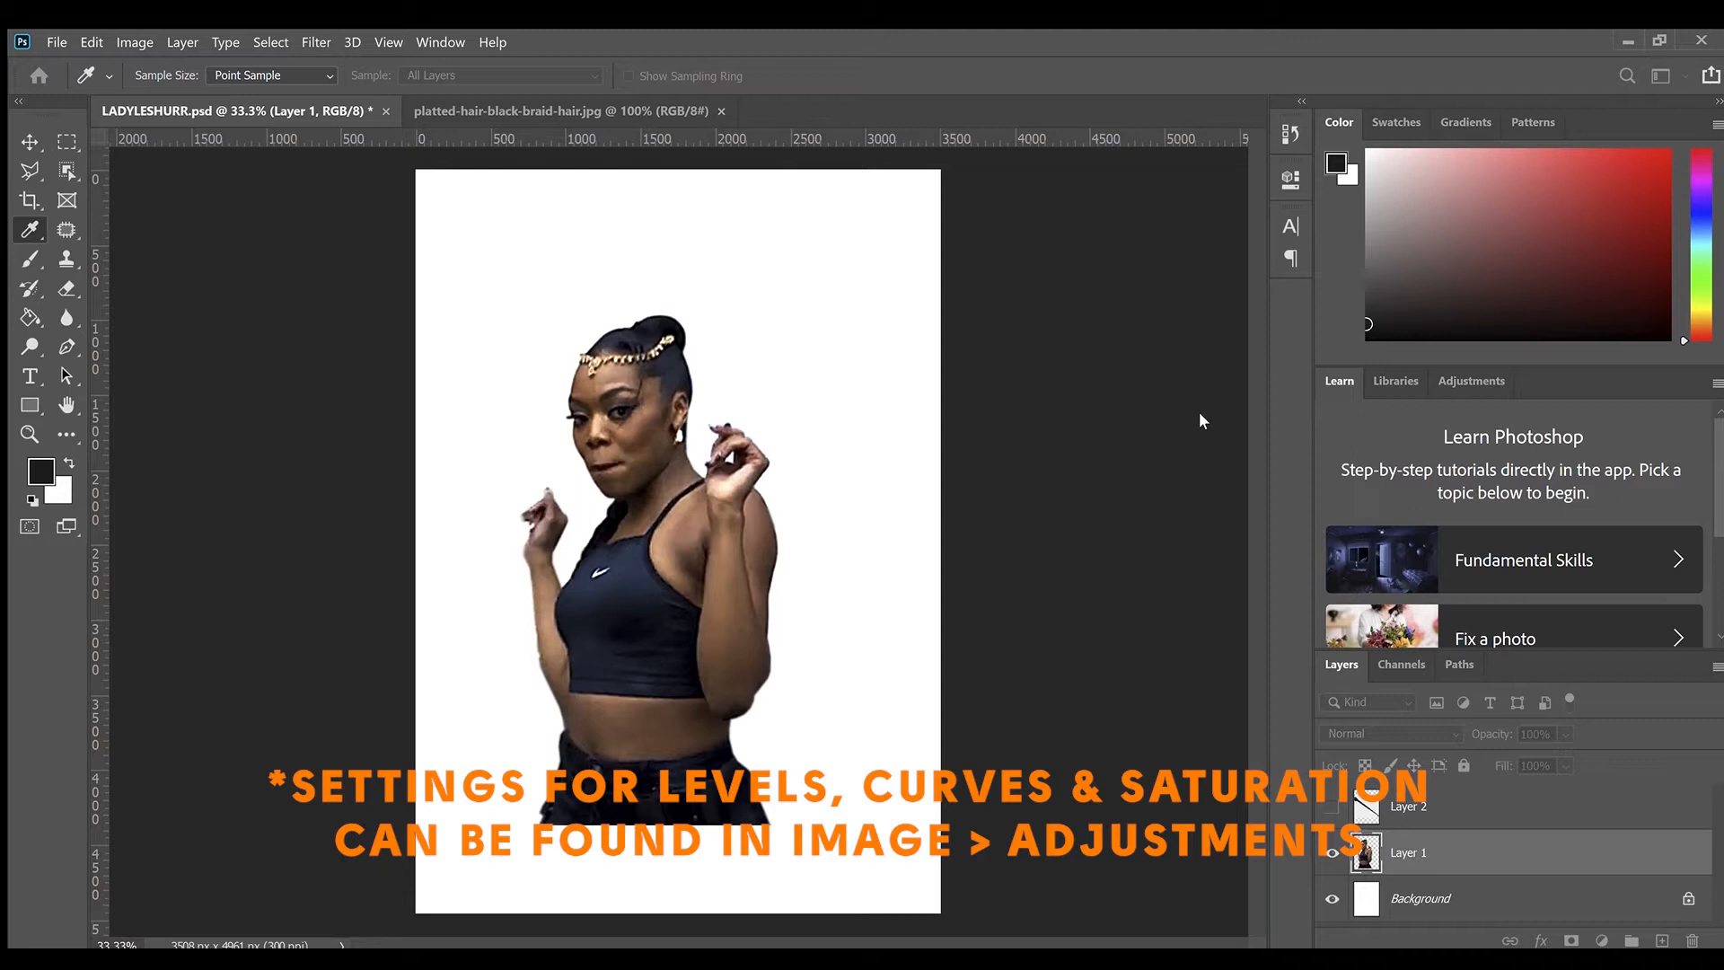